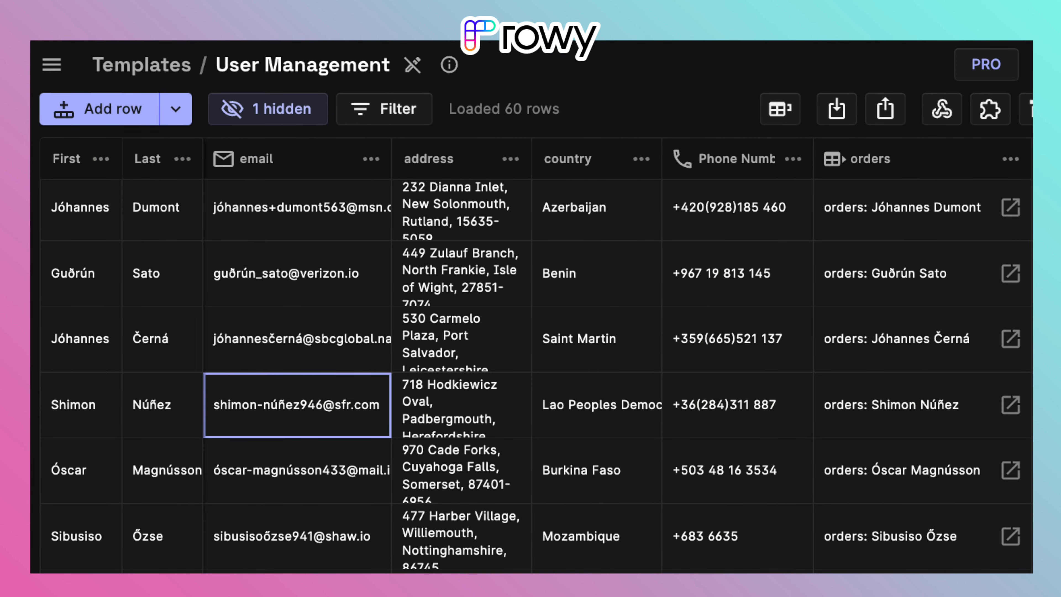
pyautogui.moveTo(449, 65)
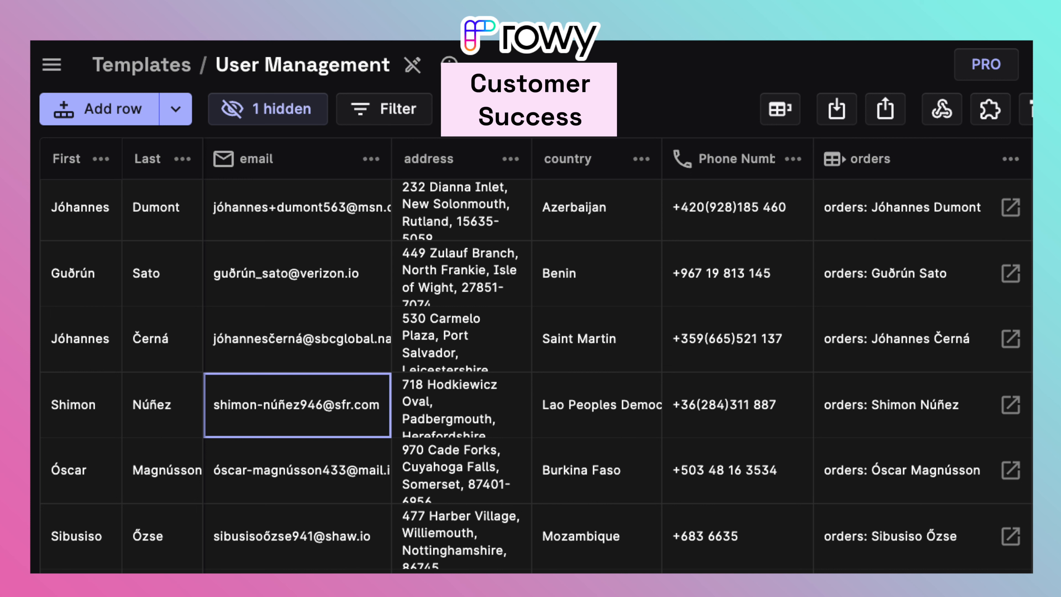